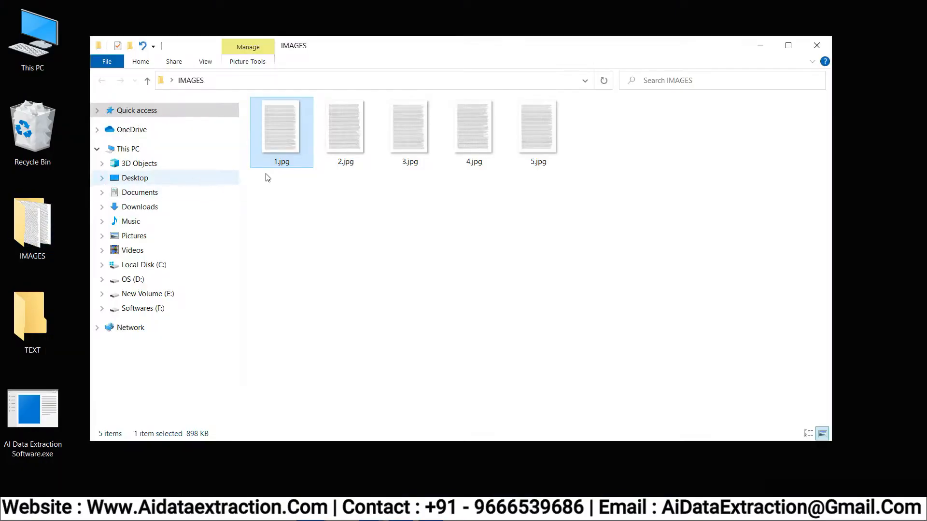
- Open the scanned page 1.jpg in Paint using Open with
right_click(281, 127)
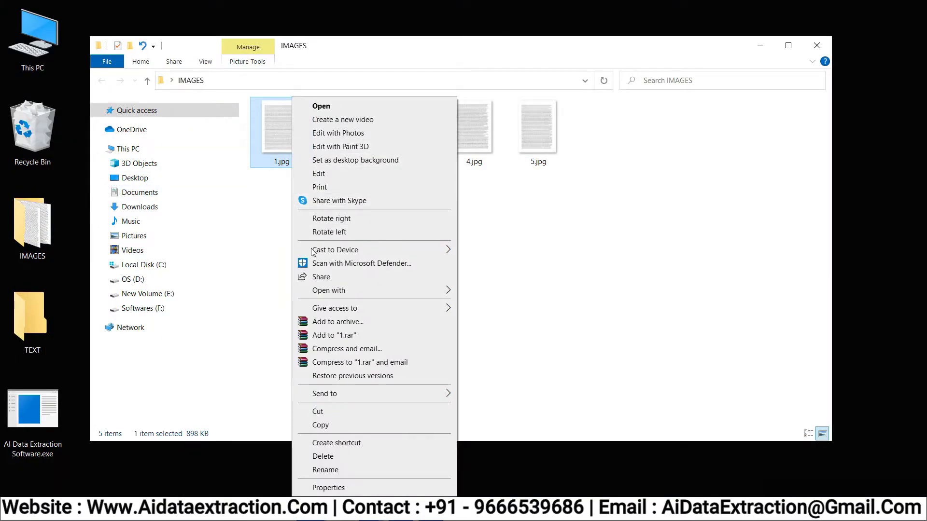
left_click(329, 290)
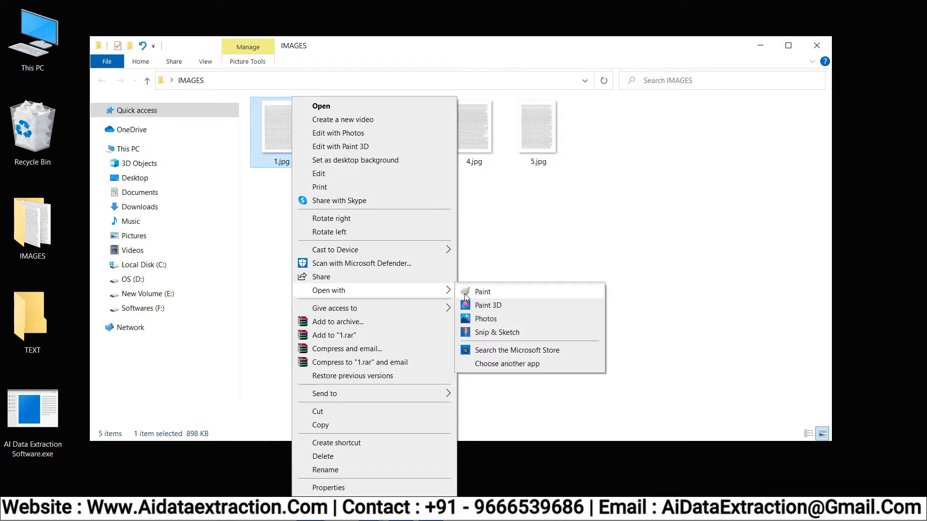
left_click(482, 292)
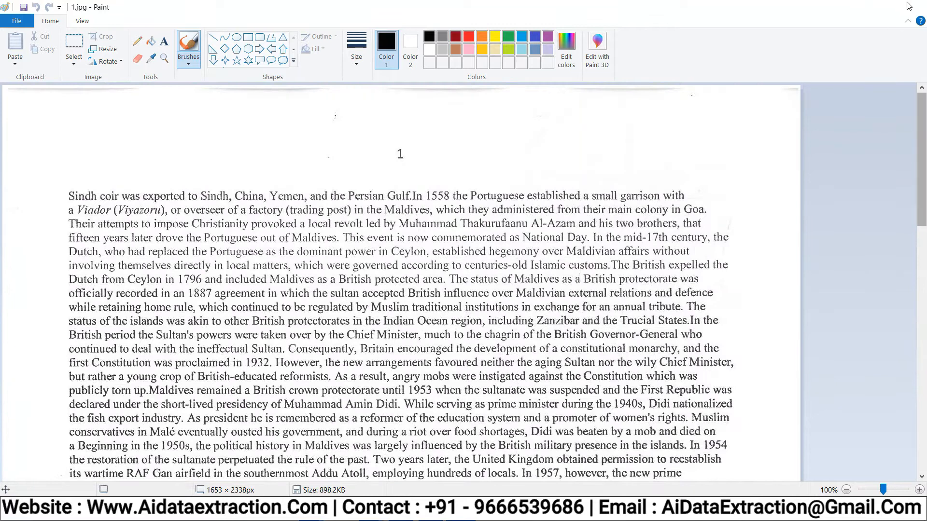
- Open the TEXT folder, confirm it contains no files, and close it
right_click(33, 316)
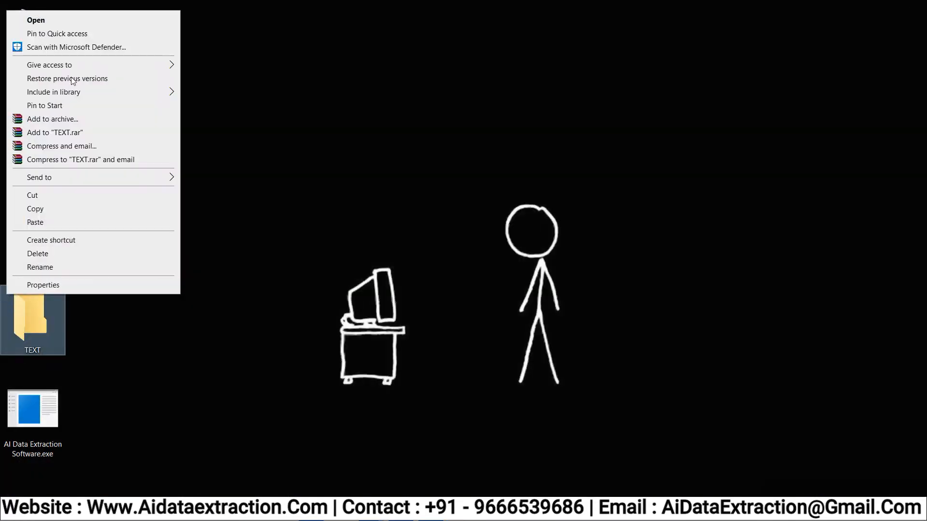
left_click(35, 19)
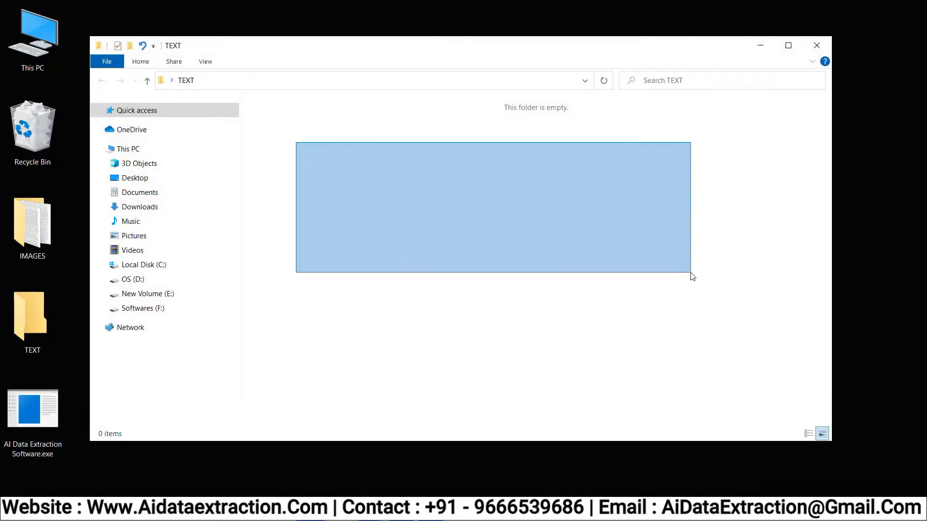
left_click(817, 45)
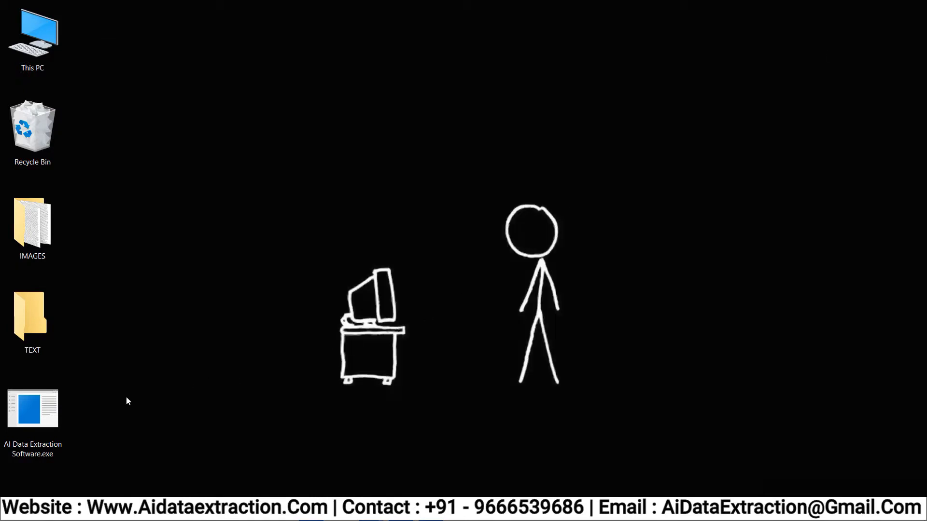
right_click(32, 408)
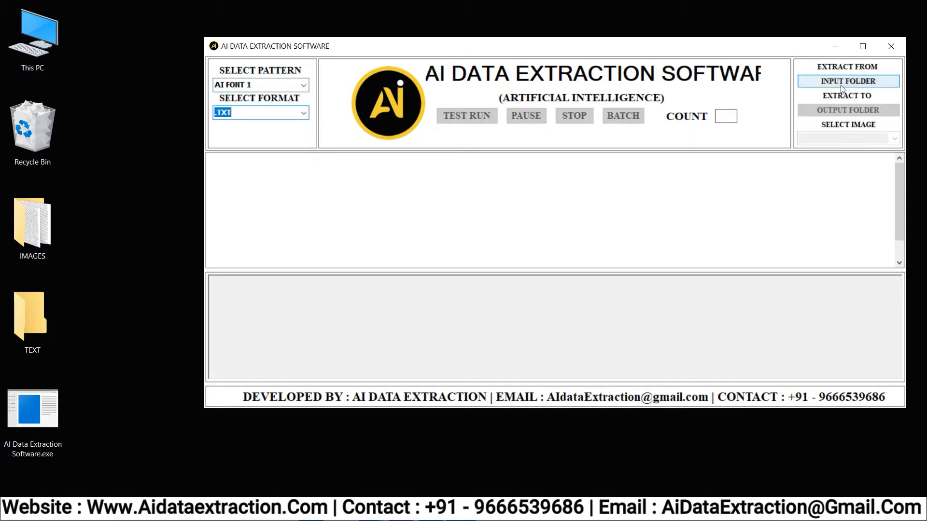
- With pattern AI FONT 1 and format .TXT, open the INPUT FOLDER browser
left_click(848, 81)
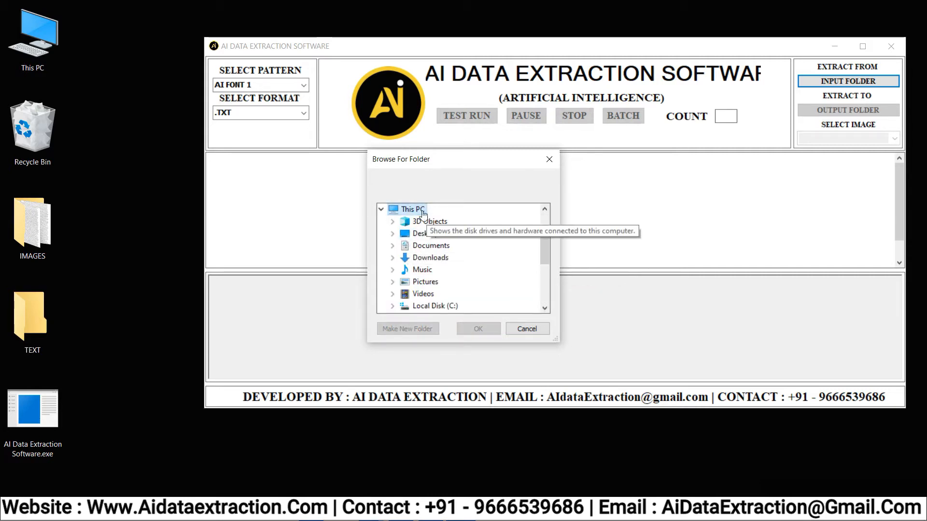
- Set IMAGES as the input folder and start choosing the output folder
left_click(413, 293)
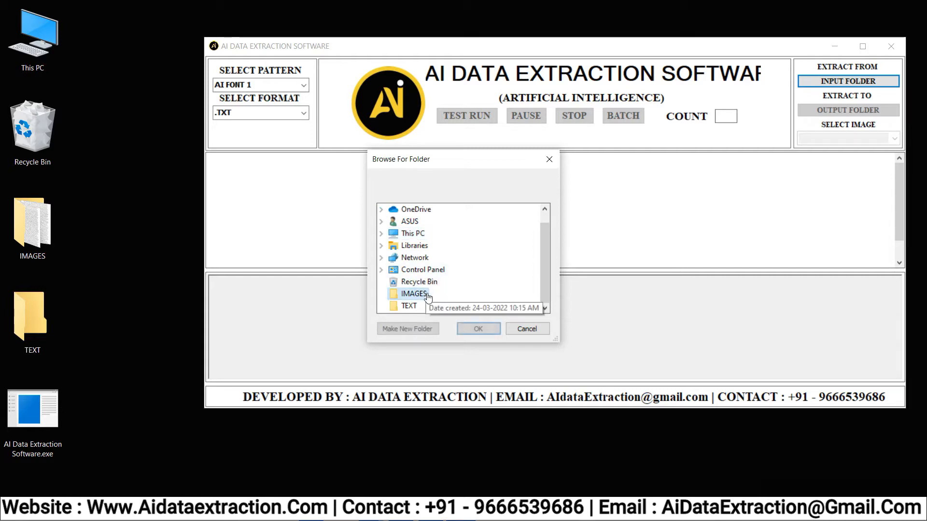
left_click(848, 110)
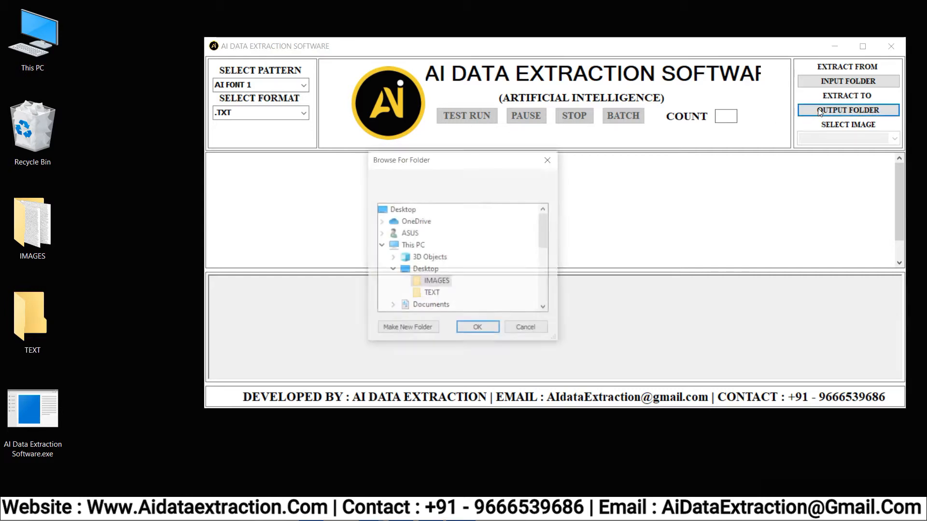
left_click(431, 292)
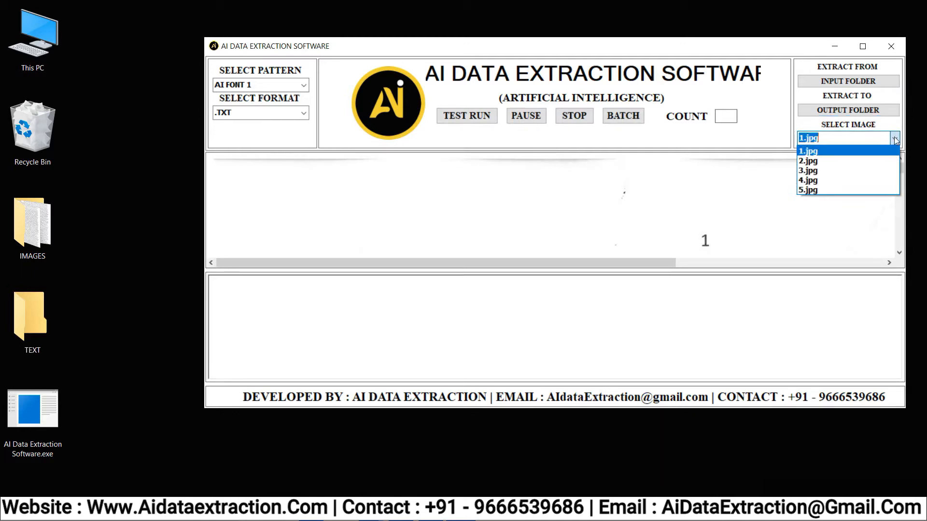
- Select 1.jpg, scroll its Maldives history preview, and start a TEST RUN
left_click(808, 150)
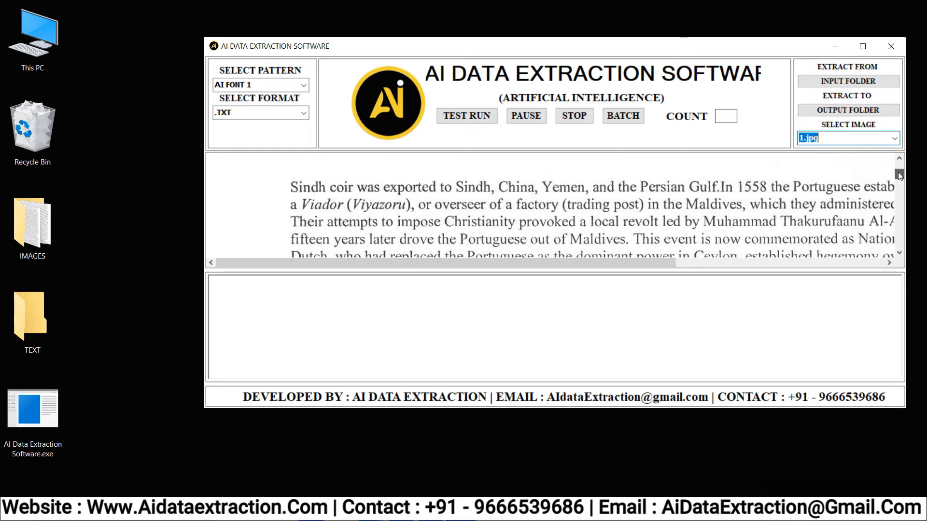
scroll("down", 3)
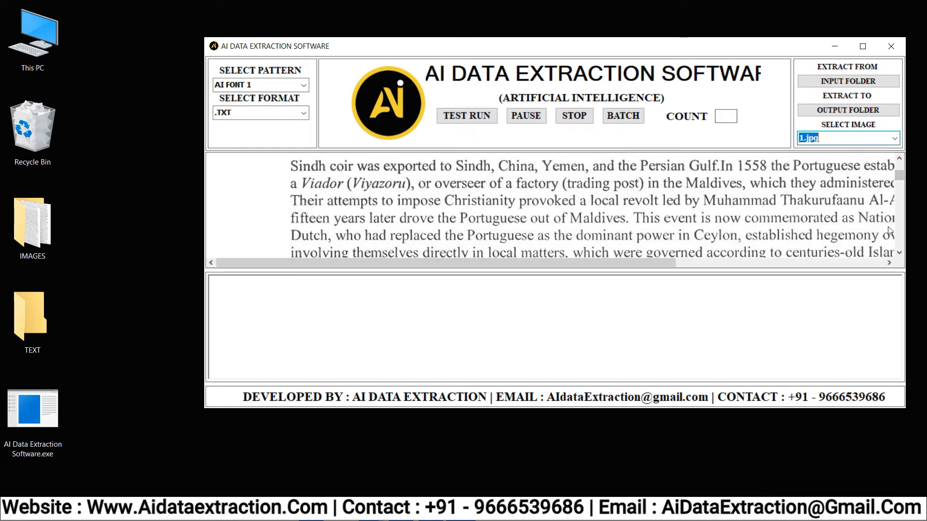
left_click(465, 115)
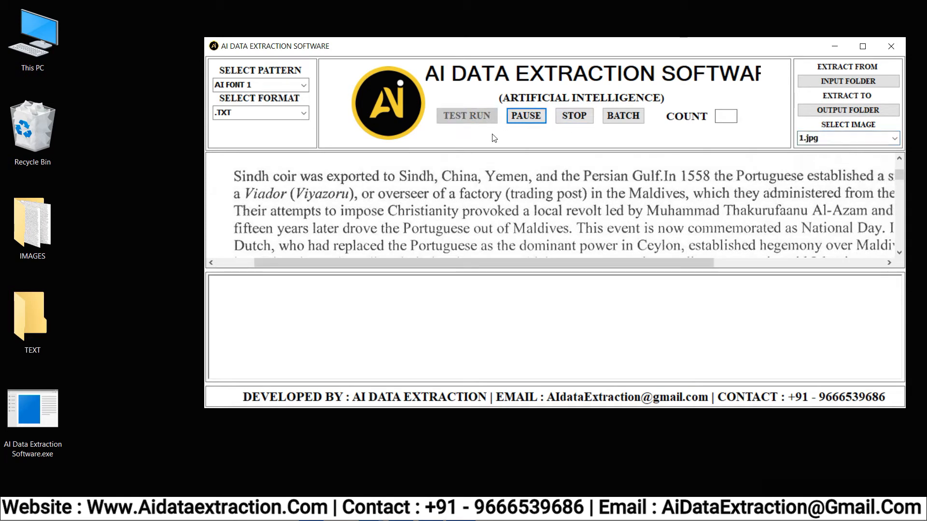
- Let the test run extract page 1's opening paragraph, then stop it and dismiss the notice
left_click(467, 115)
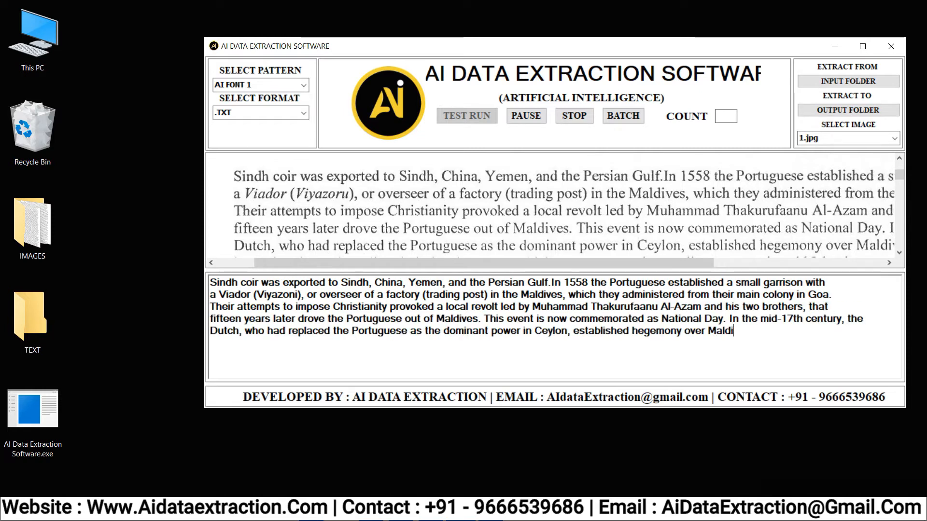
type("ian")
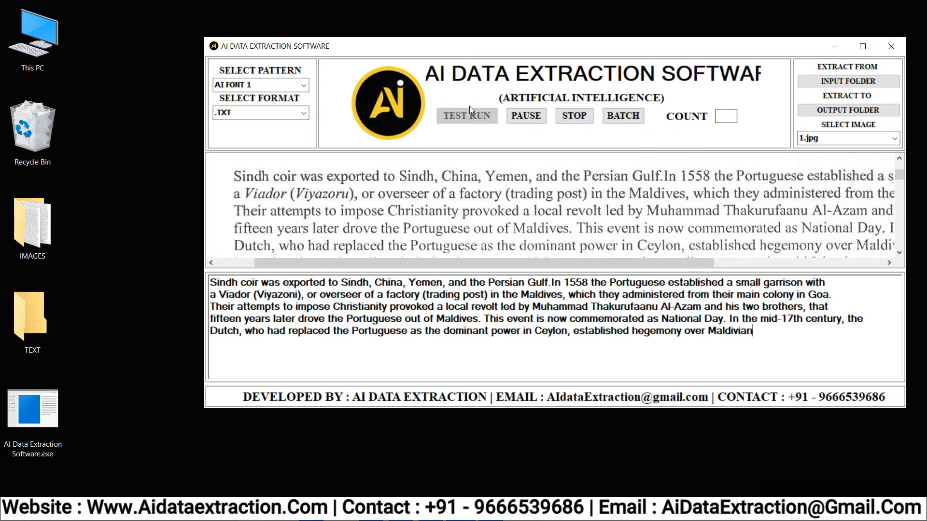
left_click(525, 116)
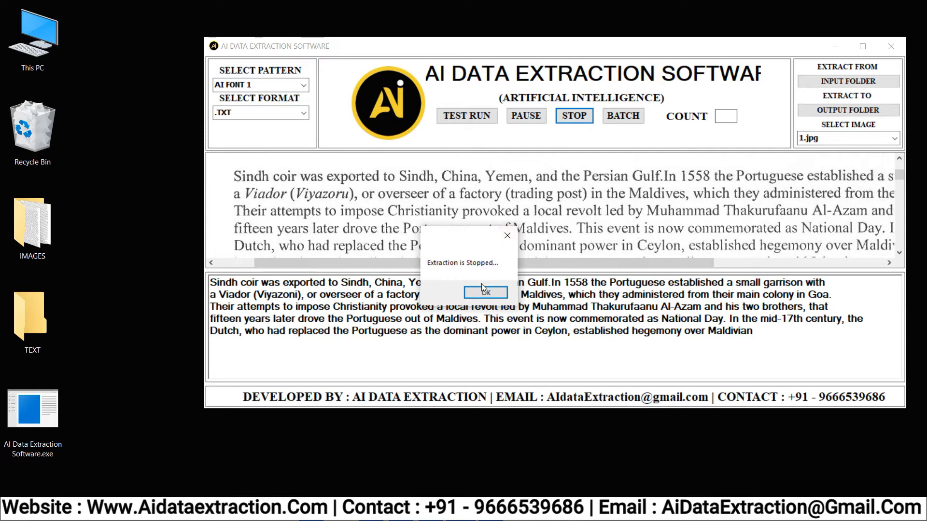
left_click(485, 292)
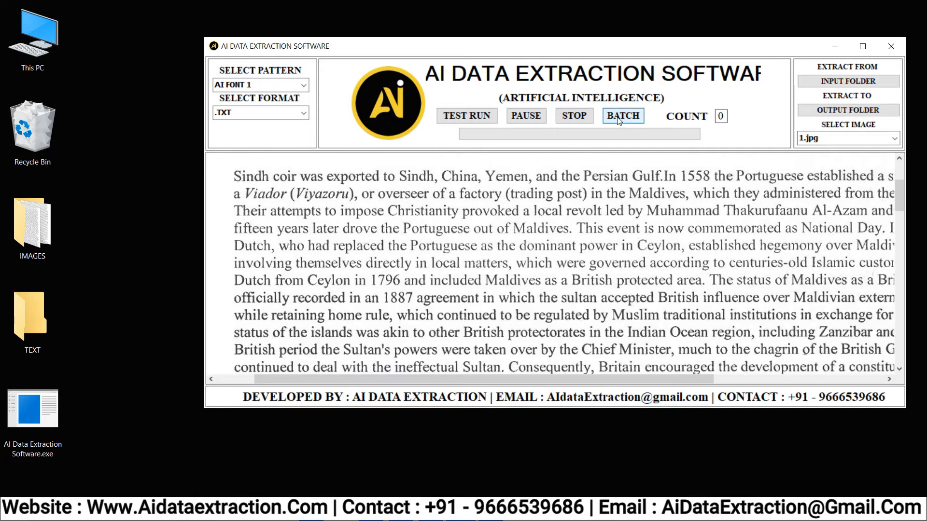
- Run BATCH until COUNT reaches 5, then dismiss the completion message and close the software
left_click(622, 115)
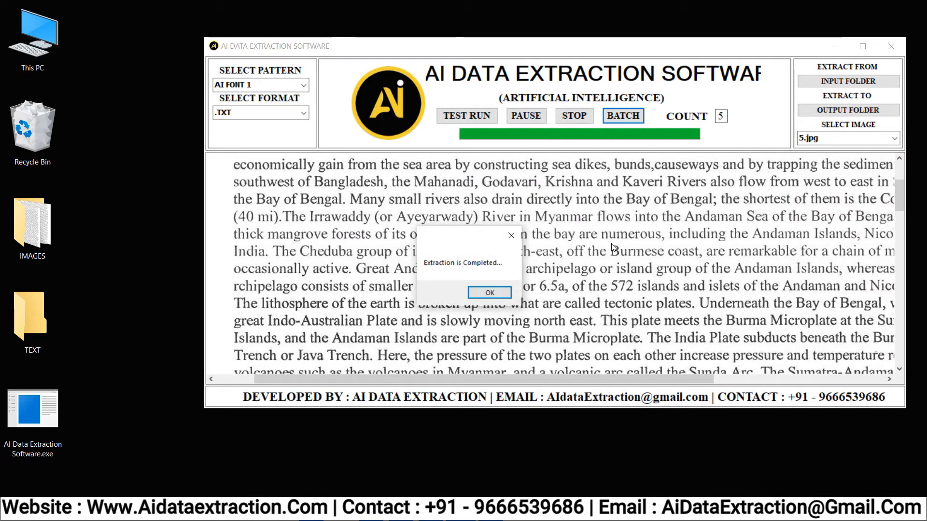
mouse_move(555, 285)
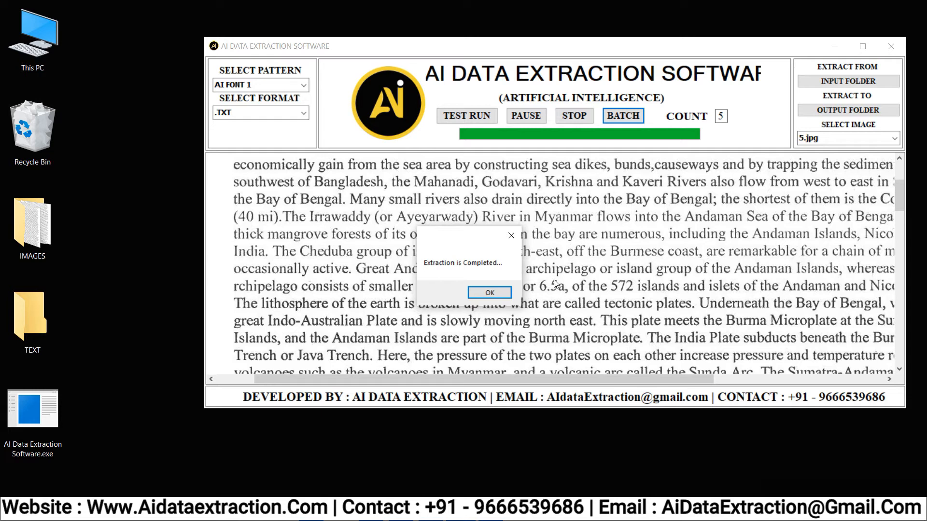
left_click(488, 292)
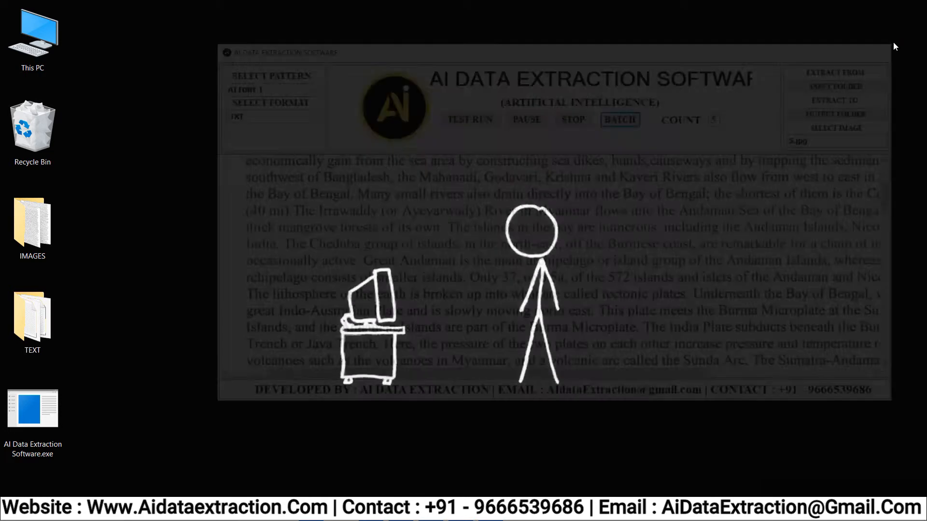
right_click(32, 319)
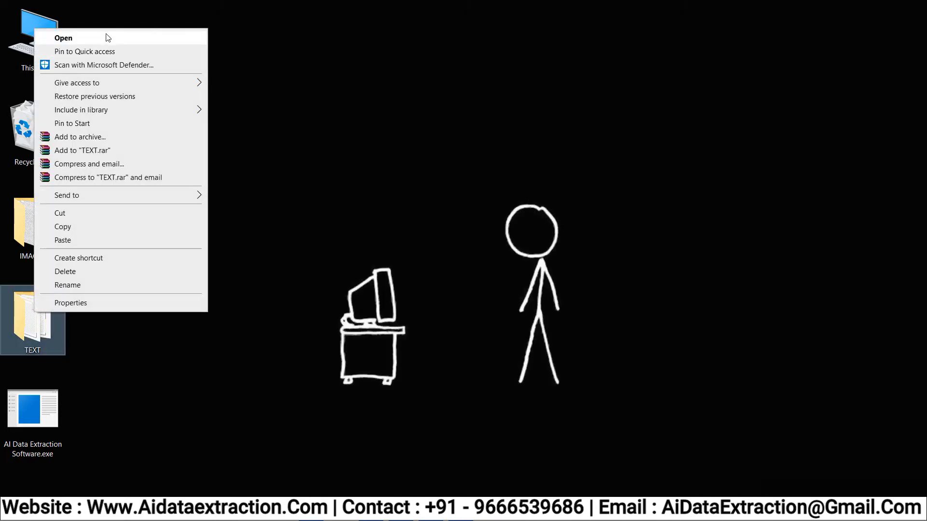
- Open the TEXT folder and scroll through 1SIND.txt maximized in Notepad
left_click(63, 37)
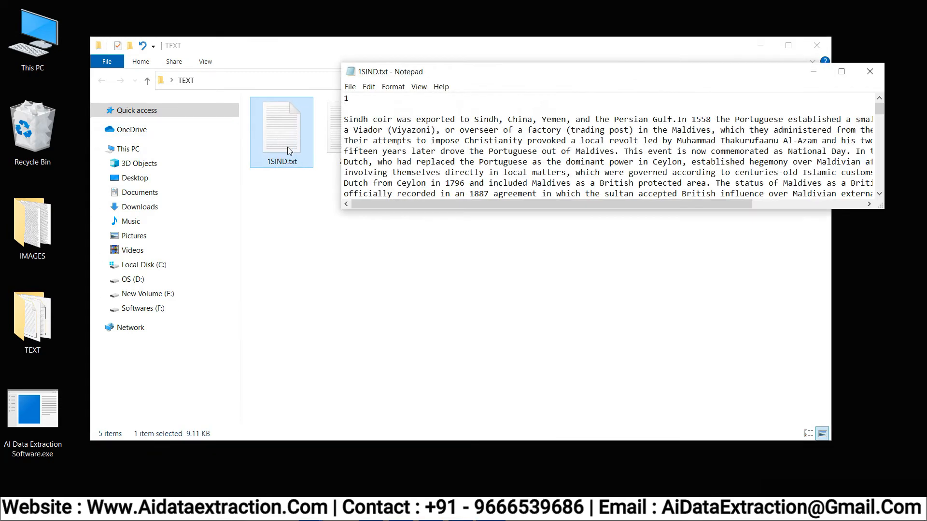
left_click(840, 72)
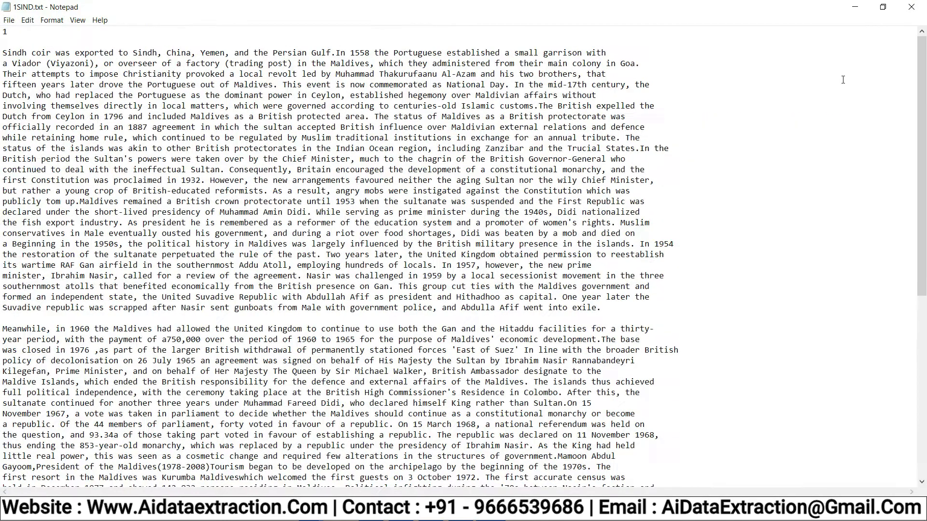
scroll("down", 3)
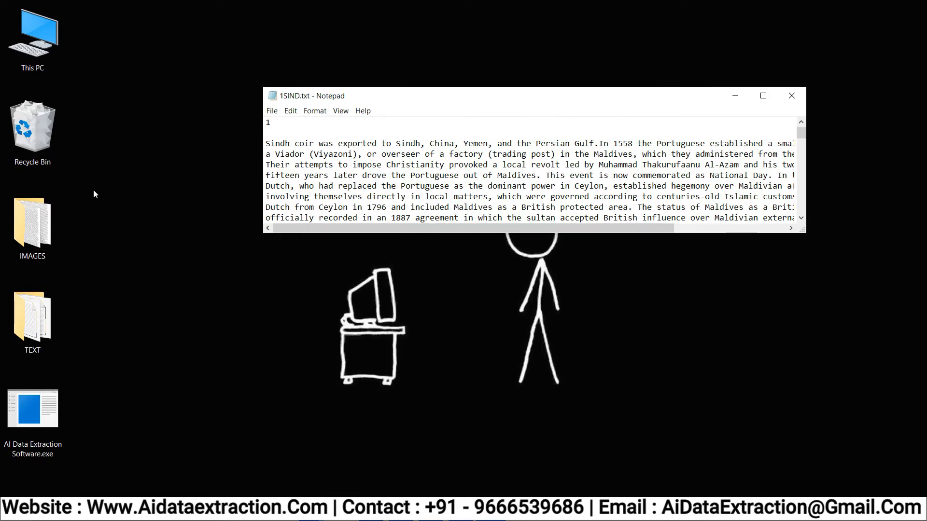
- Open 1.jpg from IMAGES in Paint and scroll to compare it with 1SIND.txt
double_click(32, 219)
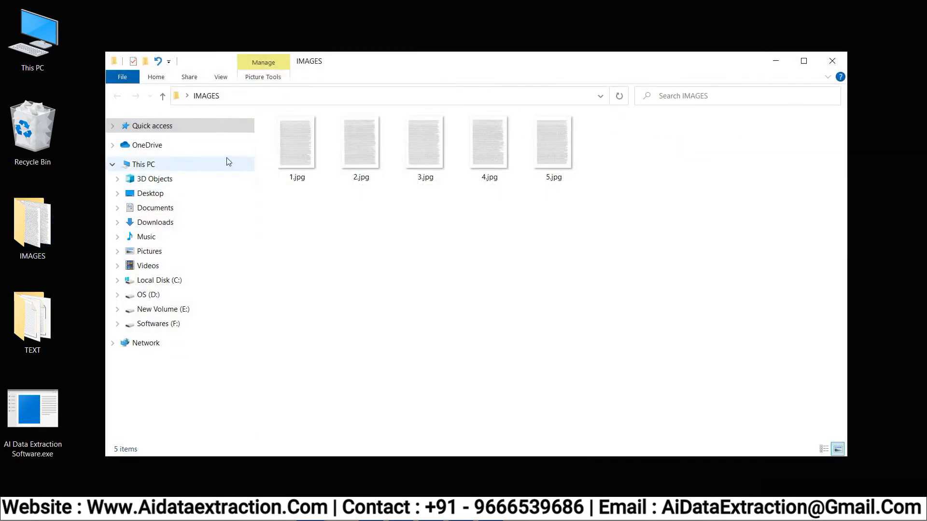
right_click(296, 142)
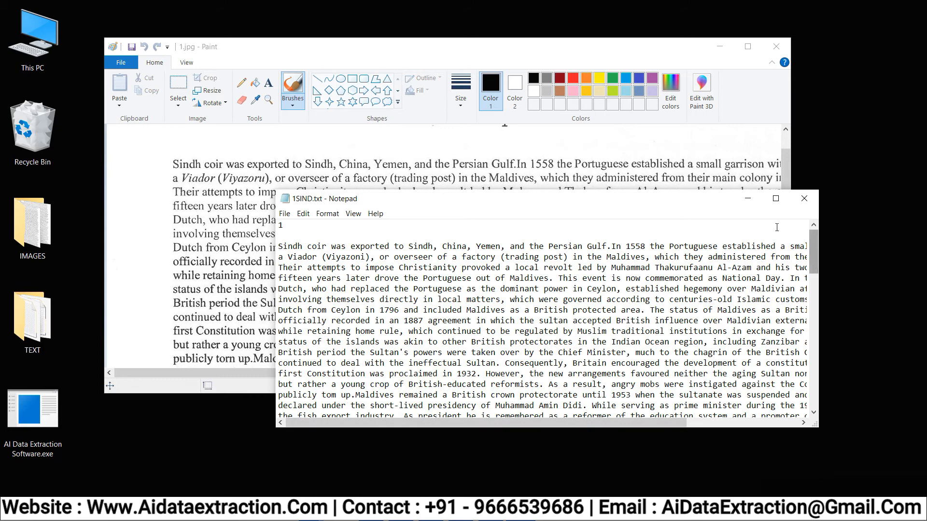
scroll("down", 3)
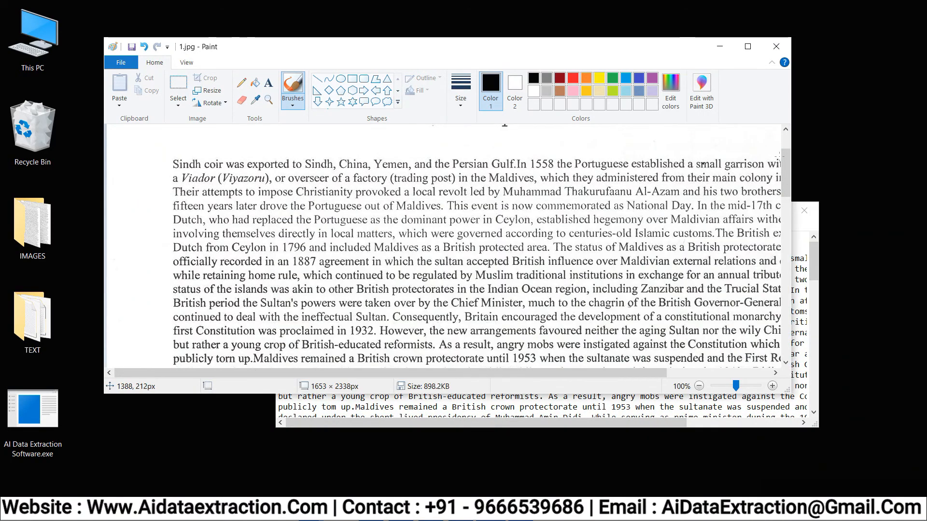
scroll("up", 3)
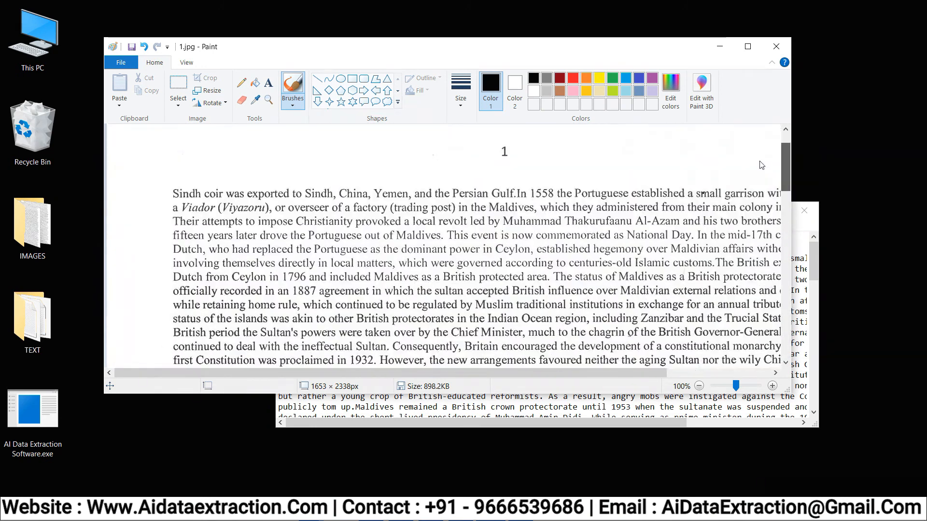